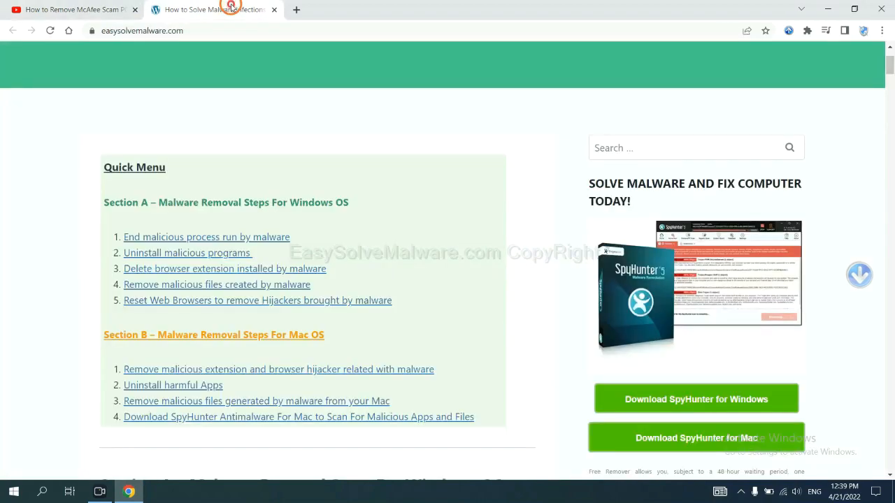
Download the SpyHunter for Windows installer from the EasySolveMalware guide page
scroll(down, 3)
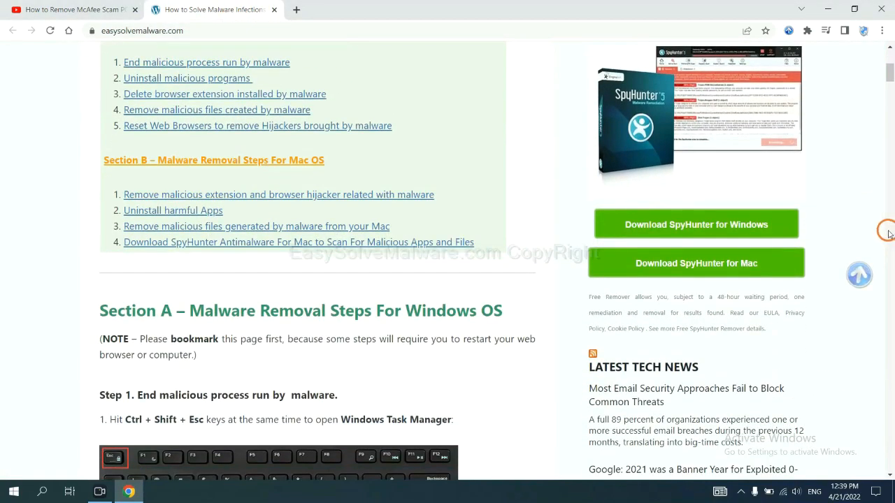
click(696, 223)
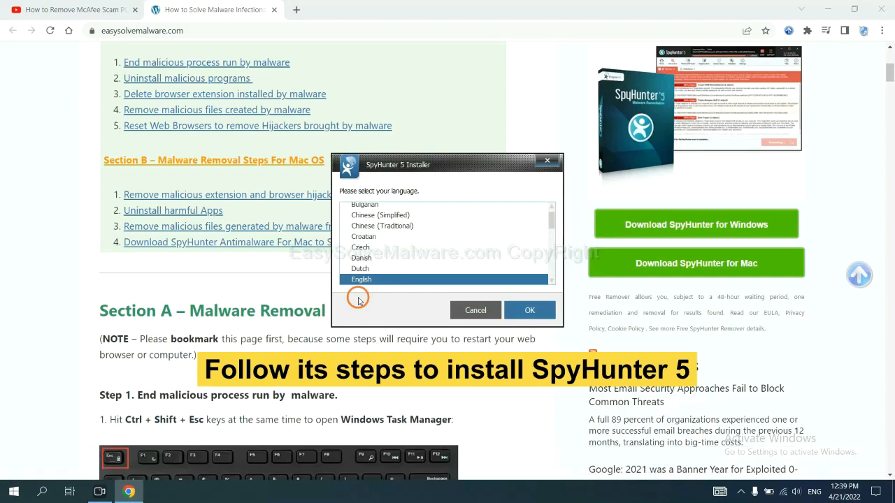
Install SpyHunter 5 in English, accepting the EULA and Privacy Policy
click(530, 310)
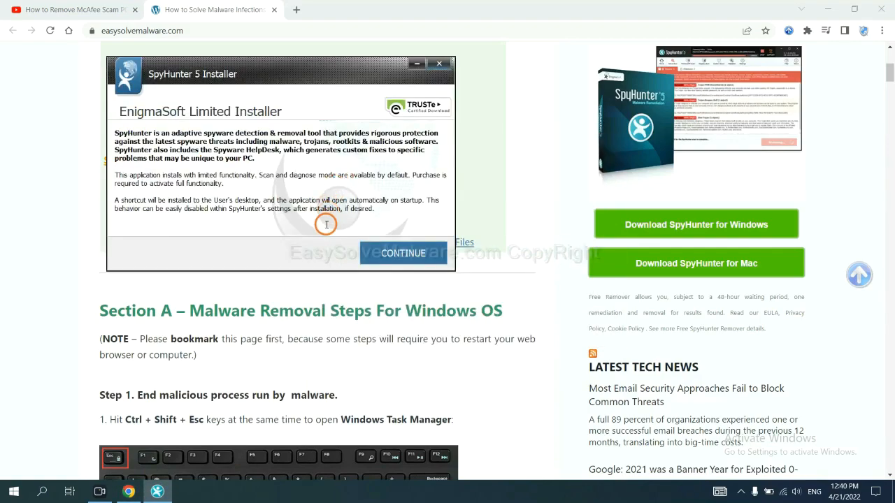
click(402, 253)
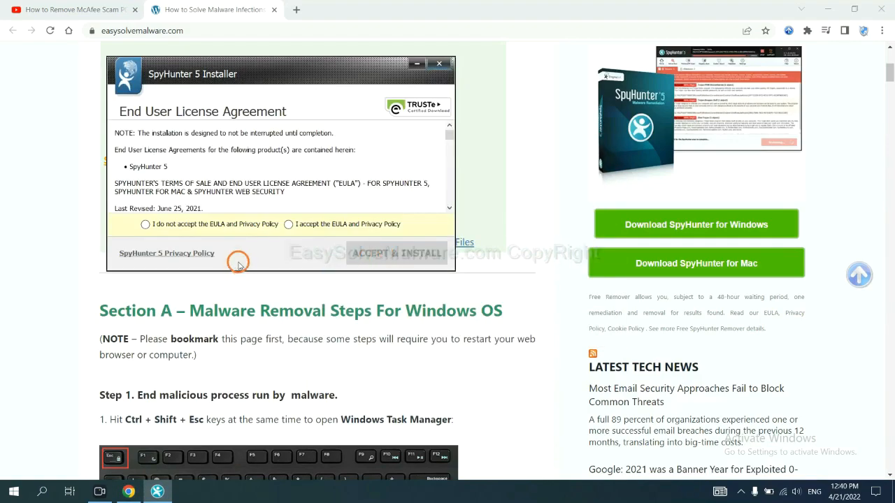
click(288, 224)
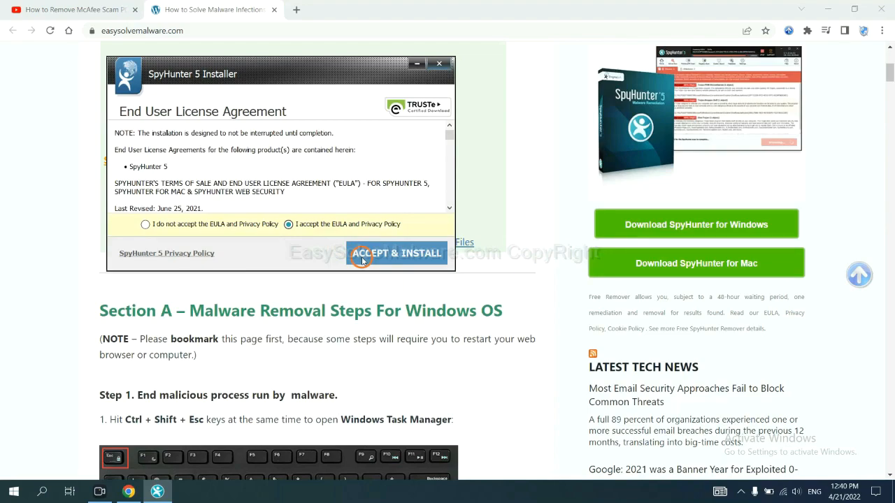
click(397, 253)
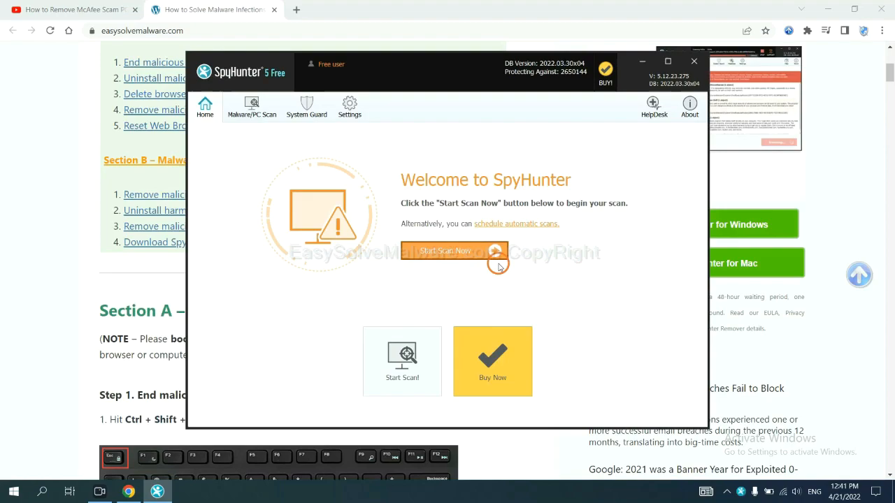
Scan with SpyHunter 5, find remove360.bat and choose the free 15-day trial to remove it
click(445, 250)
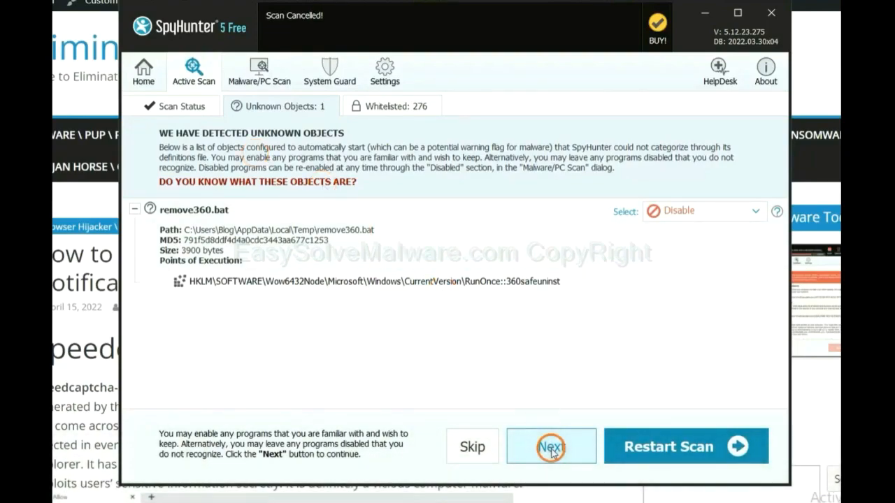
click(551, 446)
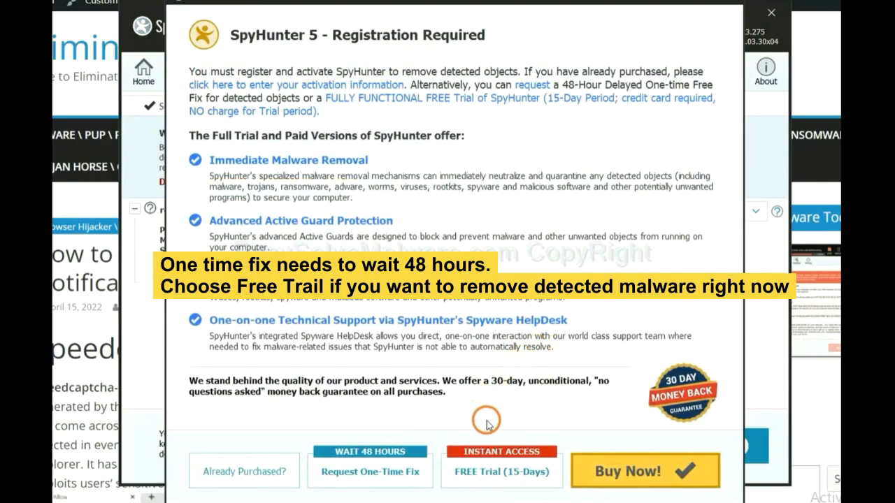
mouse_move(466, 417)
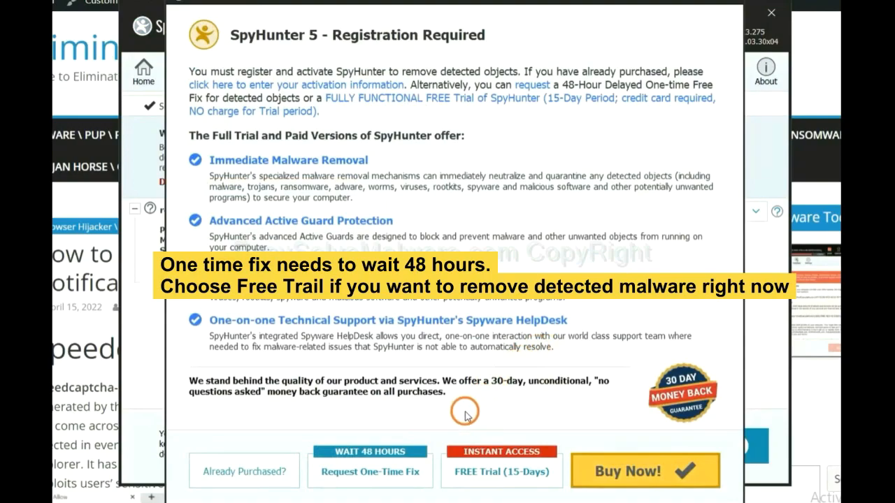
mouse_move(455, 482)
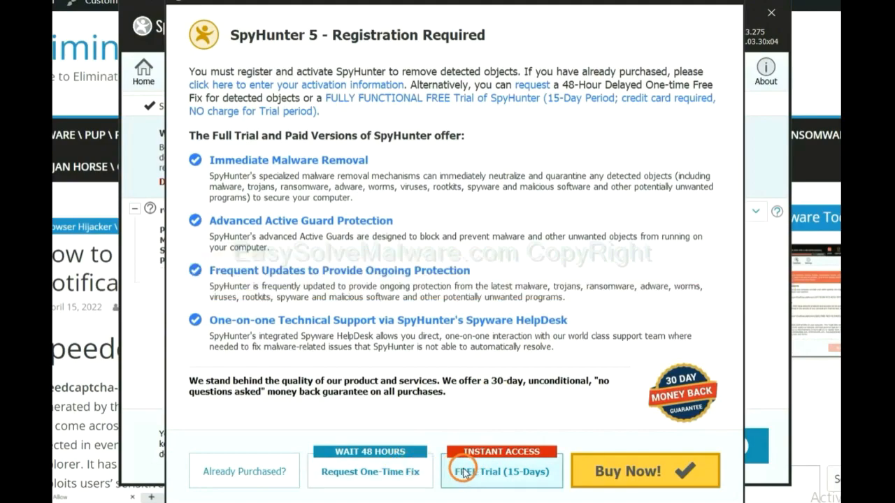
click(772, 12)
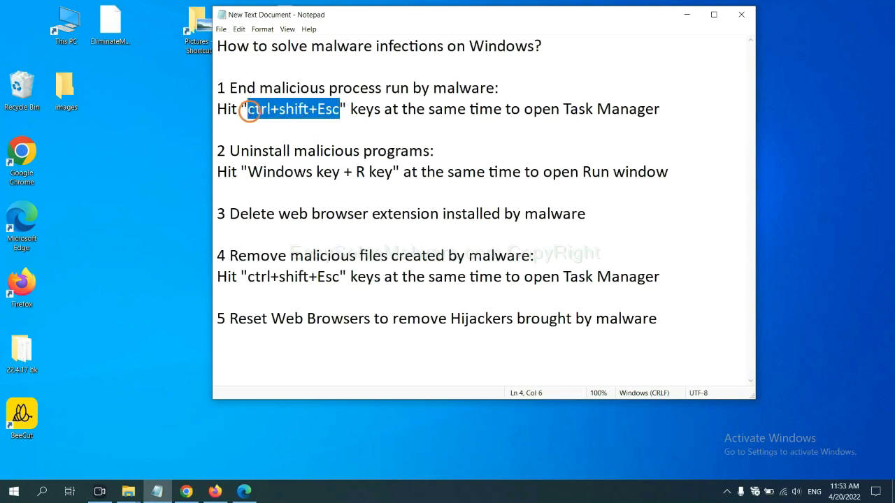
key(ctrl+shift+esc)
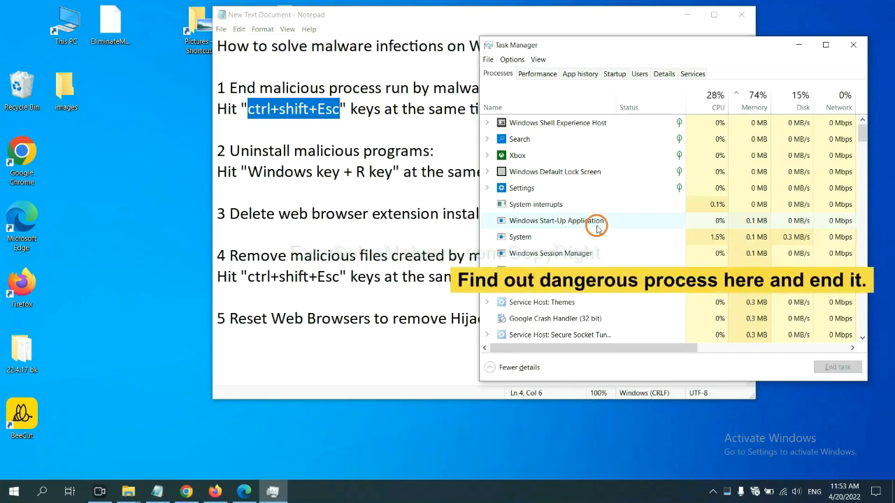
mouse_move(597, 232)
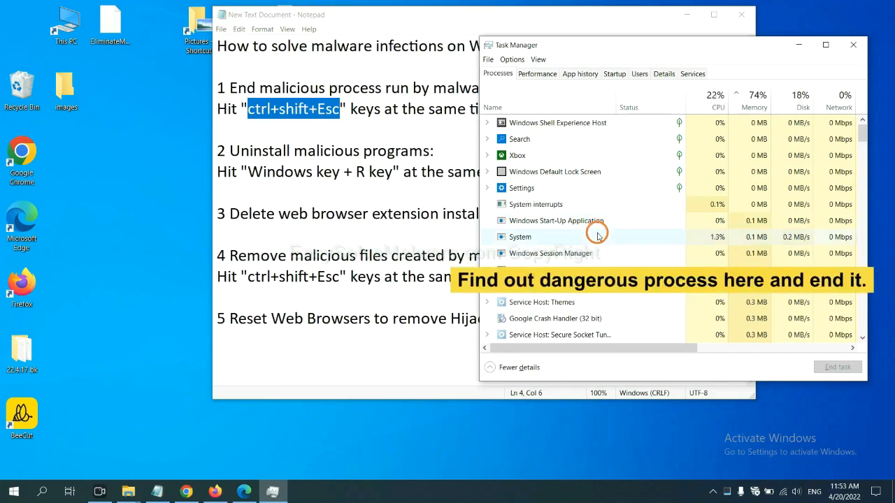
click(520, 236)
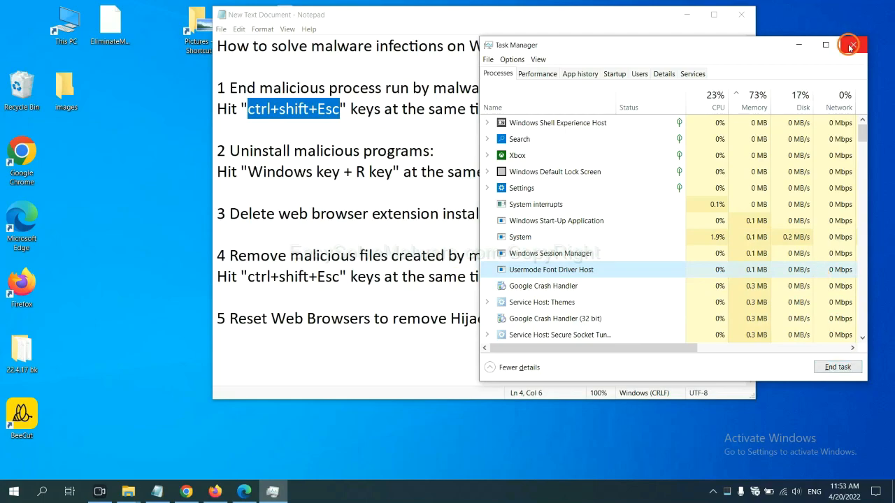
click(850, 44)
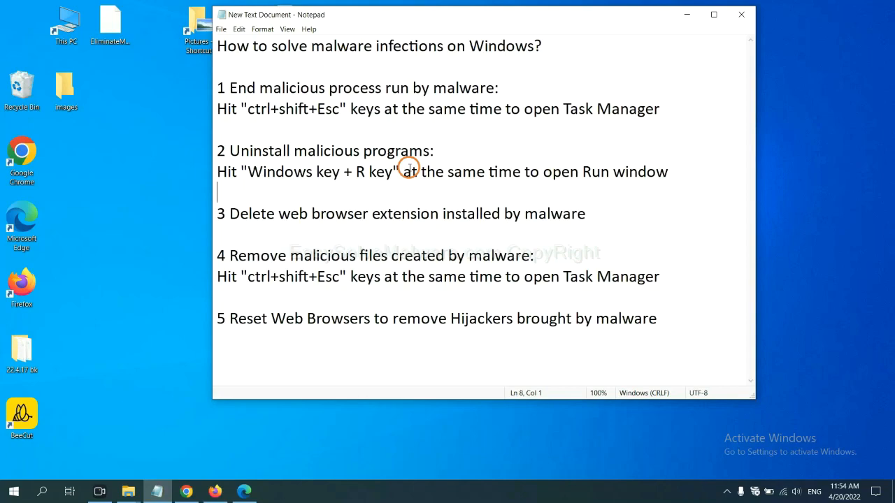
mouse_move(243, 179)
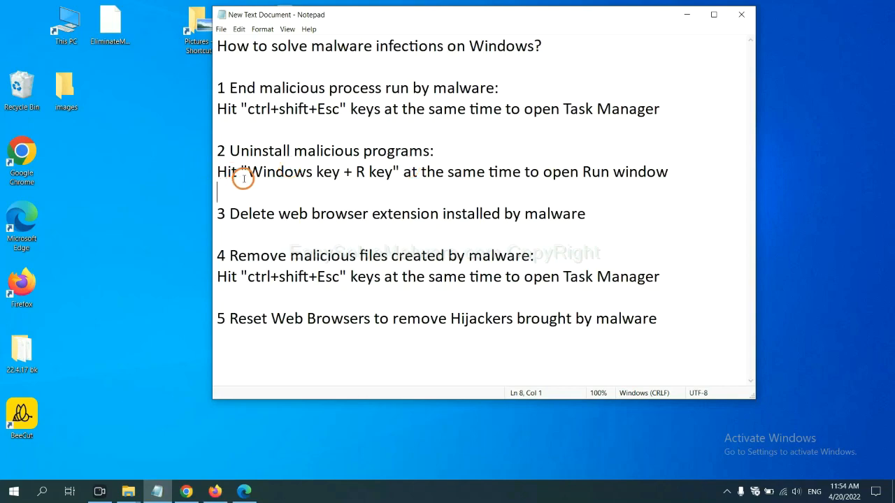
Launch Control Panel by running 'control panel' from the Win+R Run dialog
drag(248, 170, 392, 171)
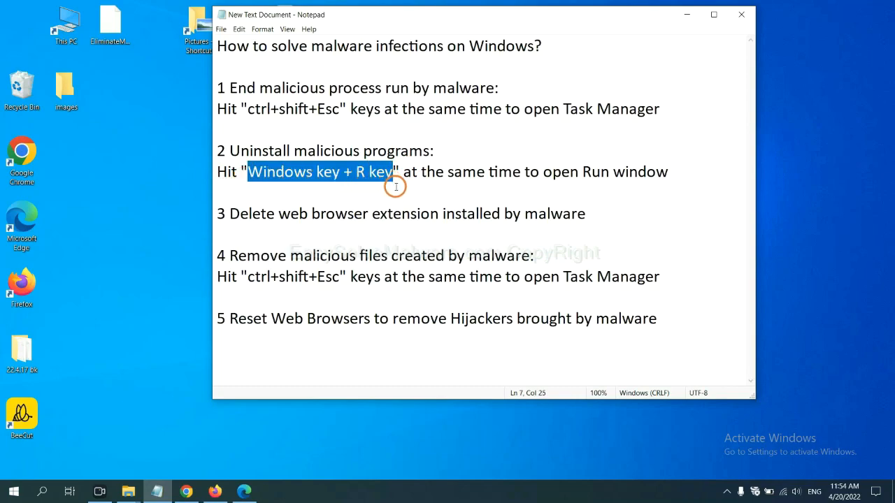
key(win+r)
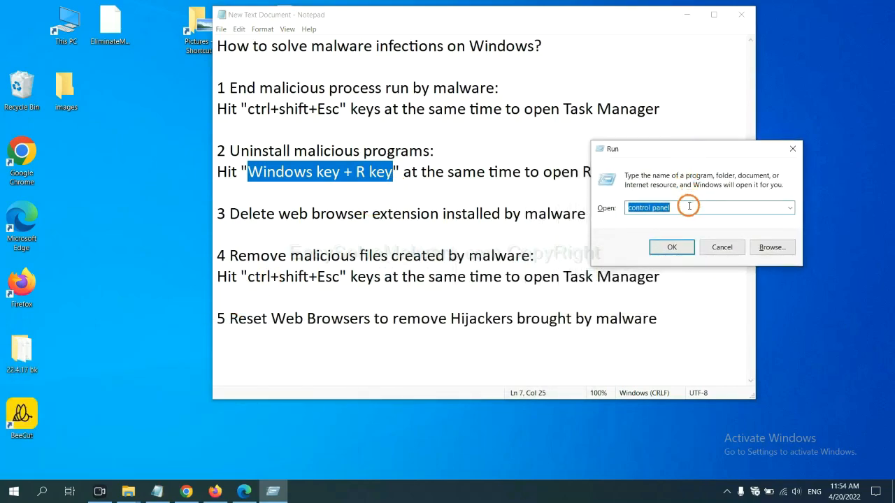
click(668, 207)
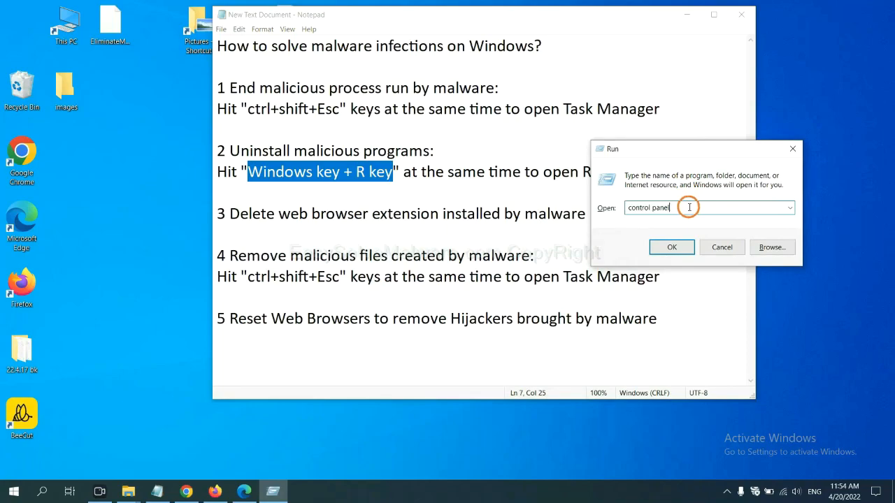
triple_click(649, 207)
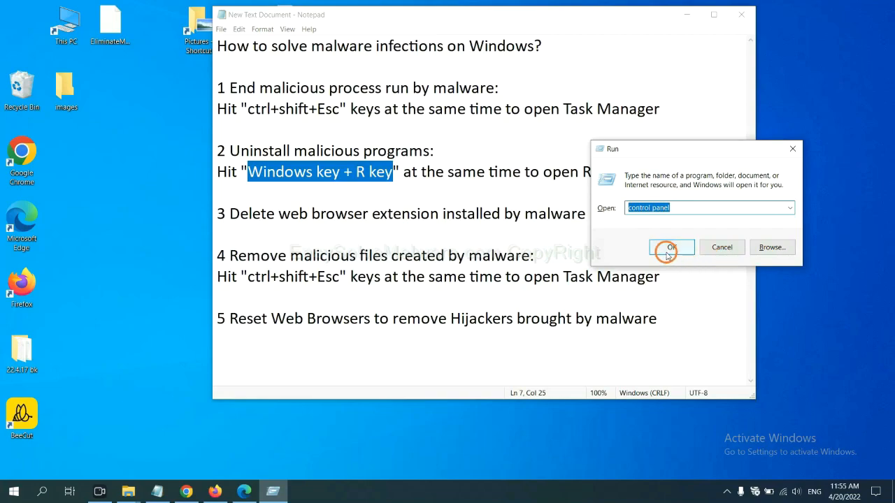
click(671, 246)
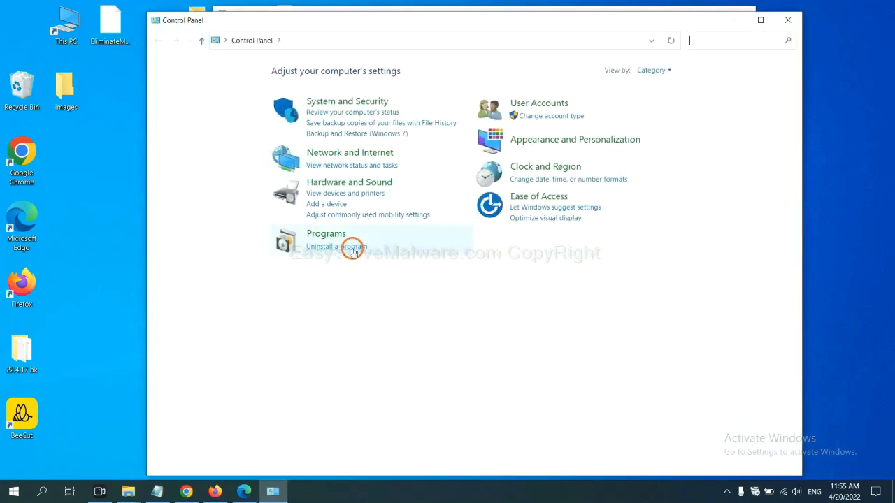
Uninstall Xiph.Org Open Codecs from Programs and Features, then return to the Notepad notes
click(336, 246)
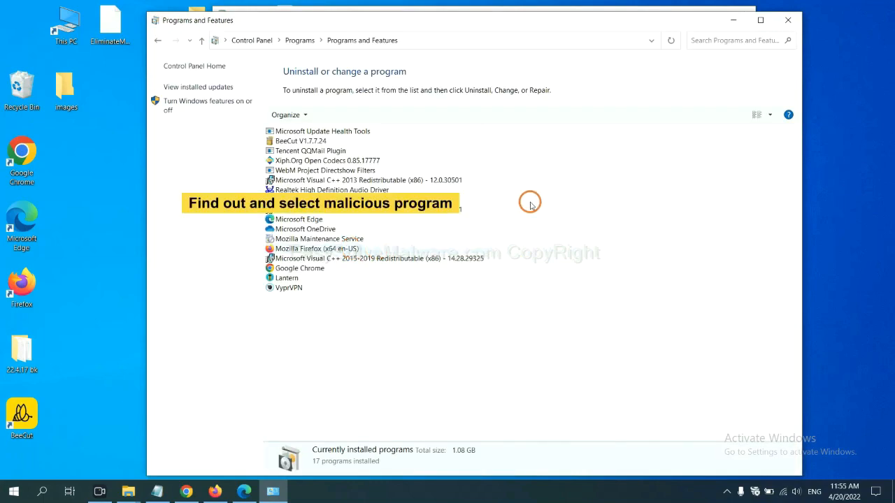
mouse_move(534, 195)
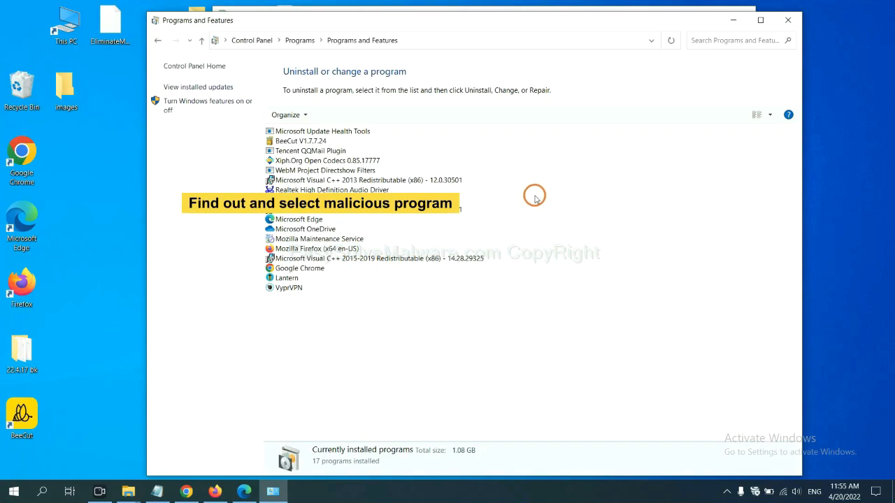
mouse_move(543, 193)
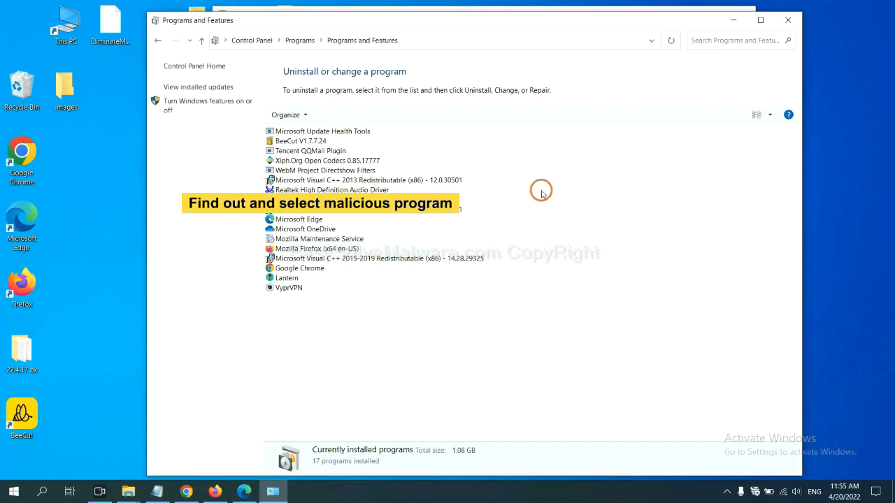
mouse_move(504, 198)
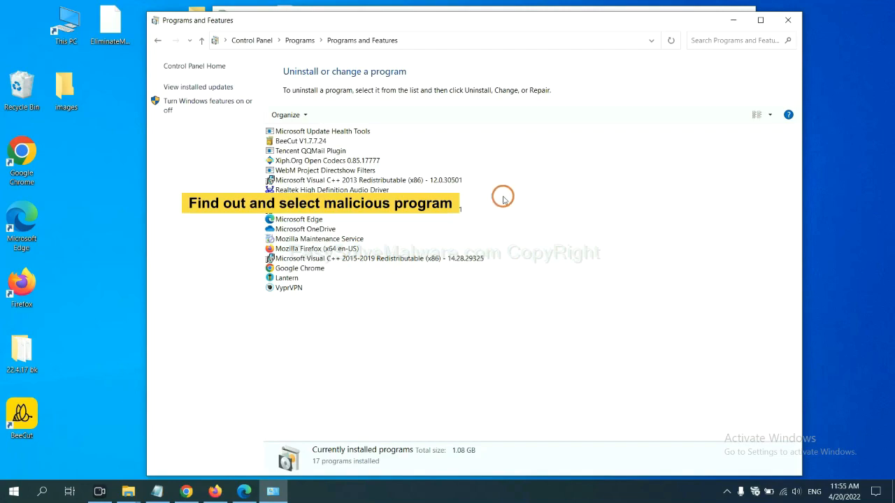
click(327, 159)
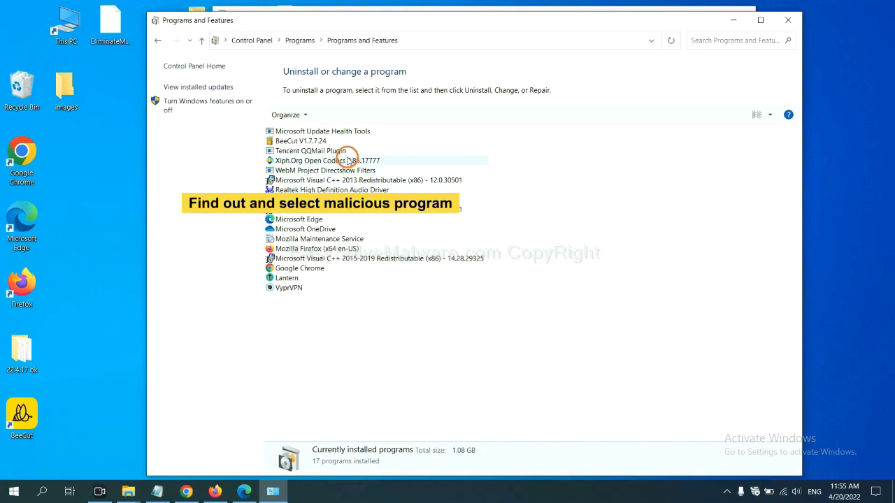
click(328, 159)
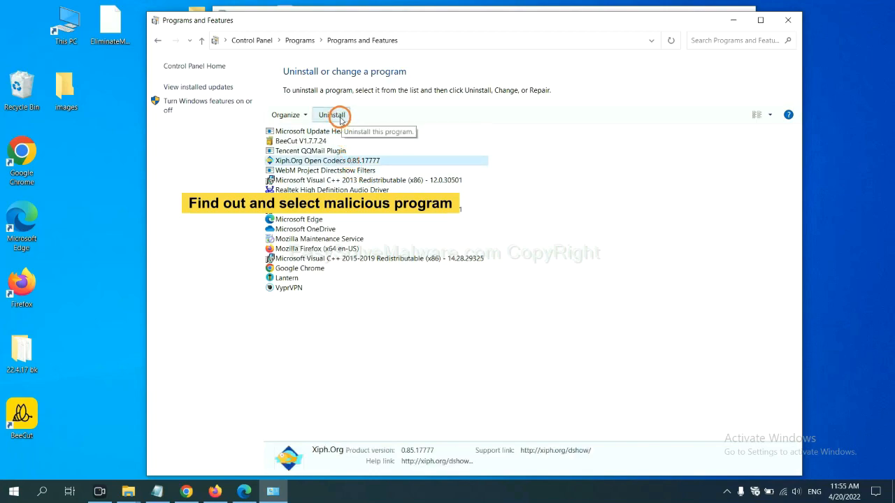
mouse_move(789, 21)
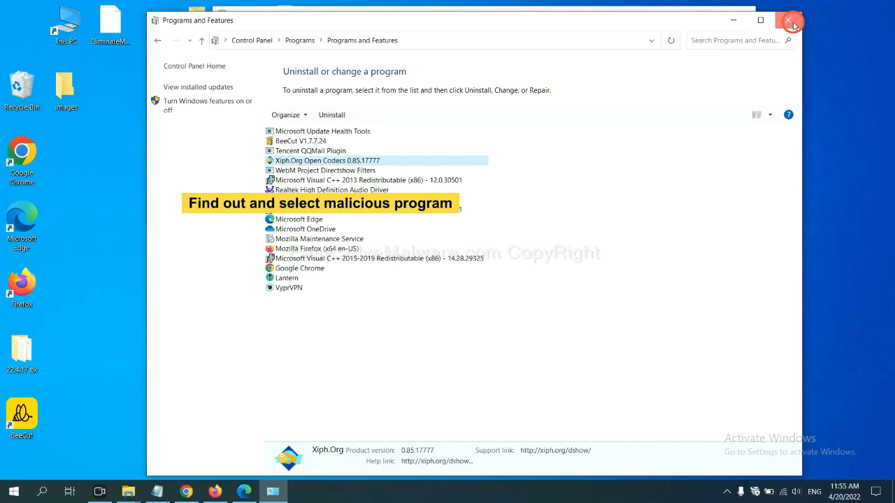
click(788, 20)
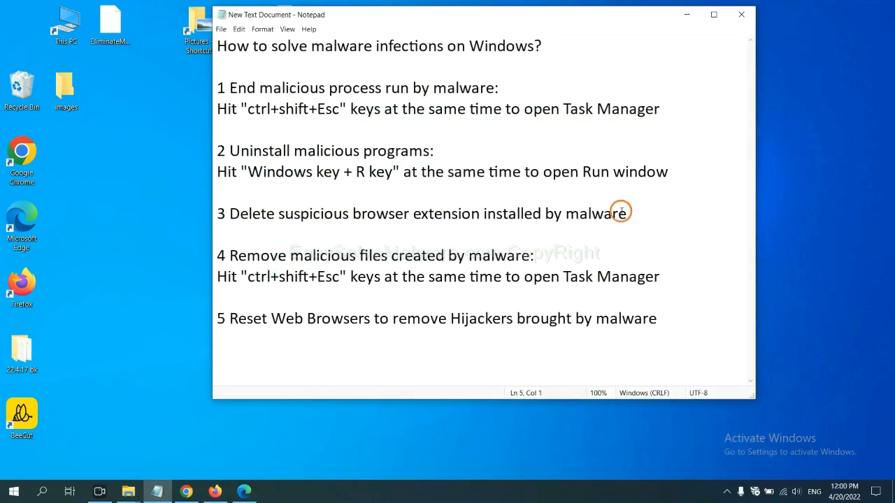
mouse_move(363, 236)
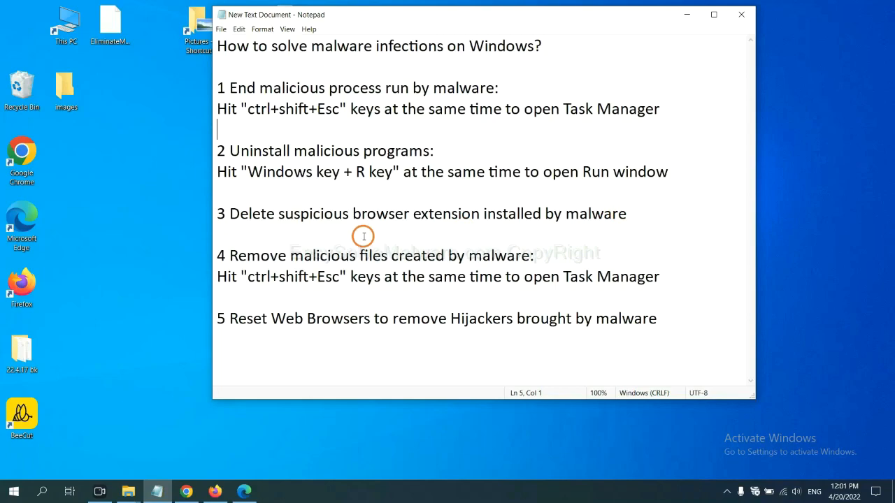
mouse_move(260, 383)
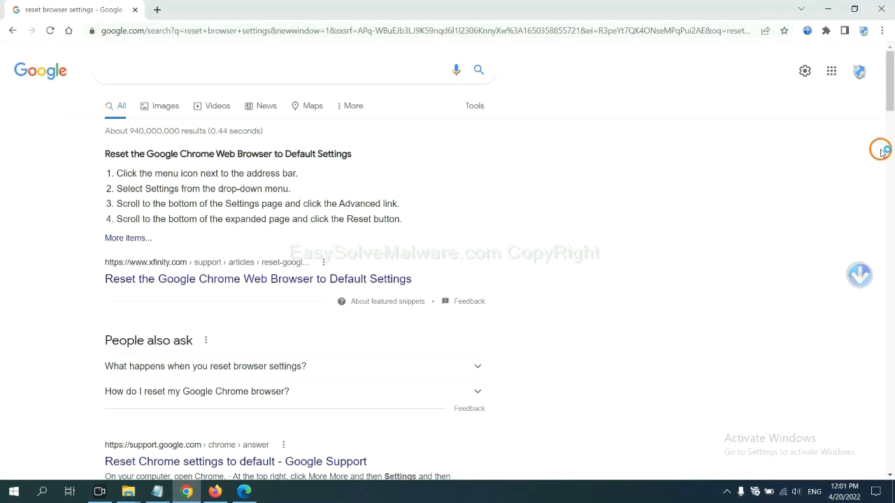
Show Chrome's Extensions page via More tools, listing the Scroll To Top extension
click(881, 31)
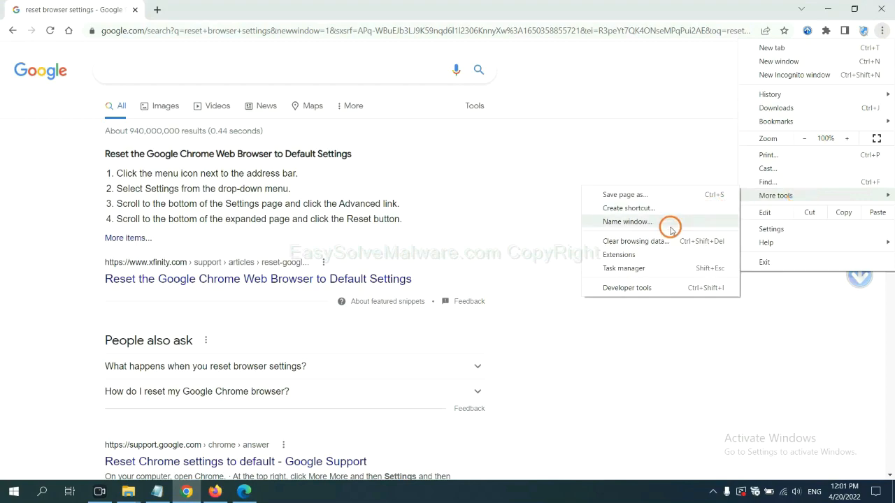
click(618, 254)
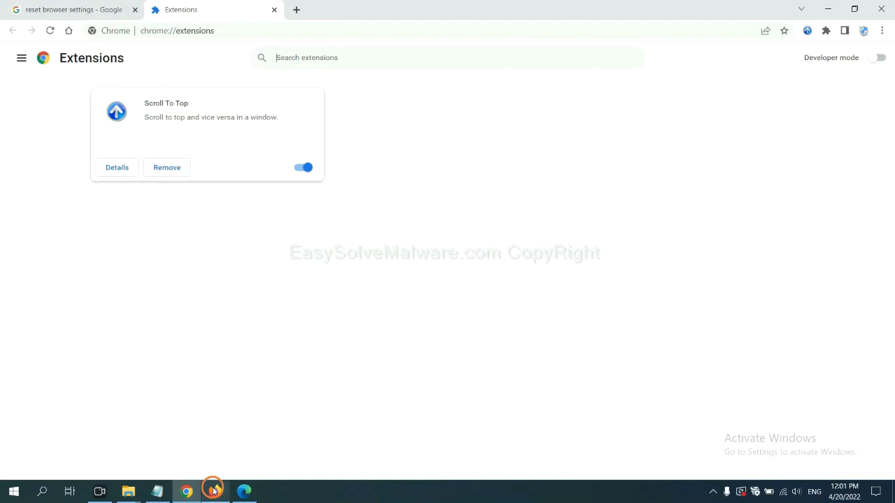
Show Firefox's Add-ons Manager and the options for the GIPHY for Firefox extension
click(213, 492)
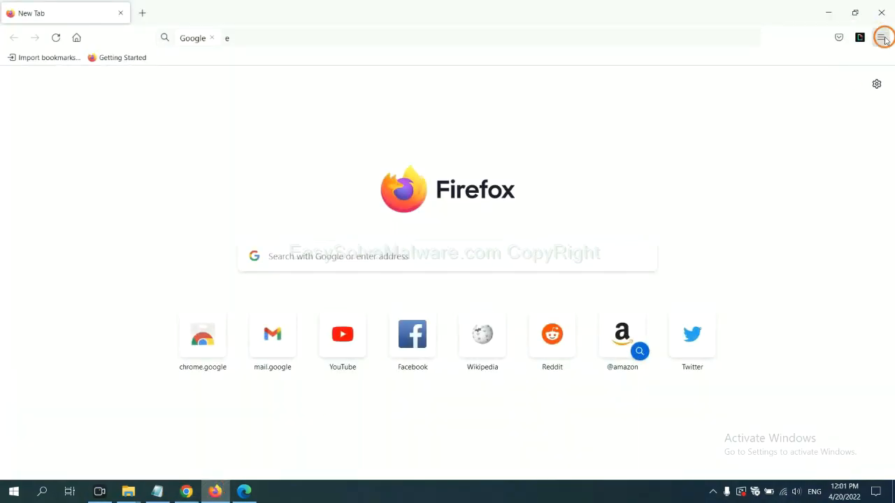
click(881, 36)
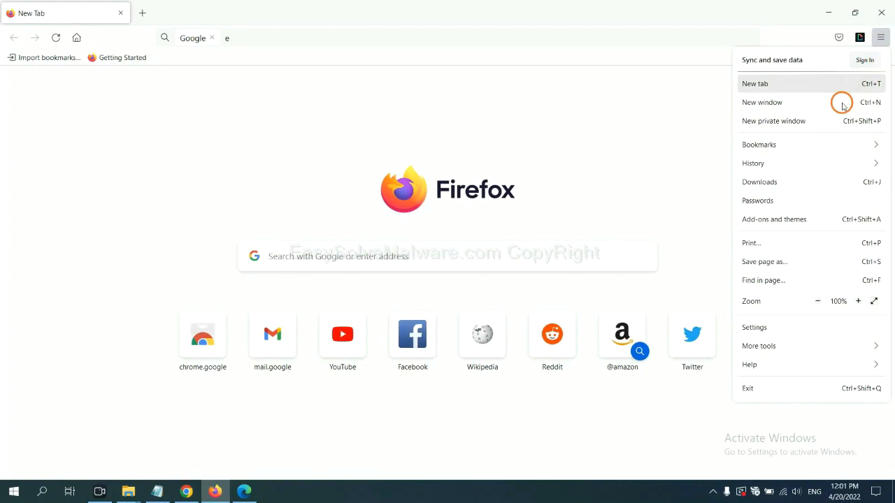
mouse_move(783, 201)
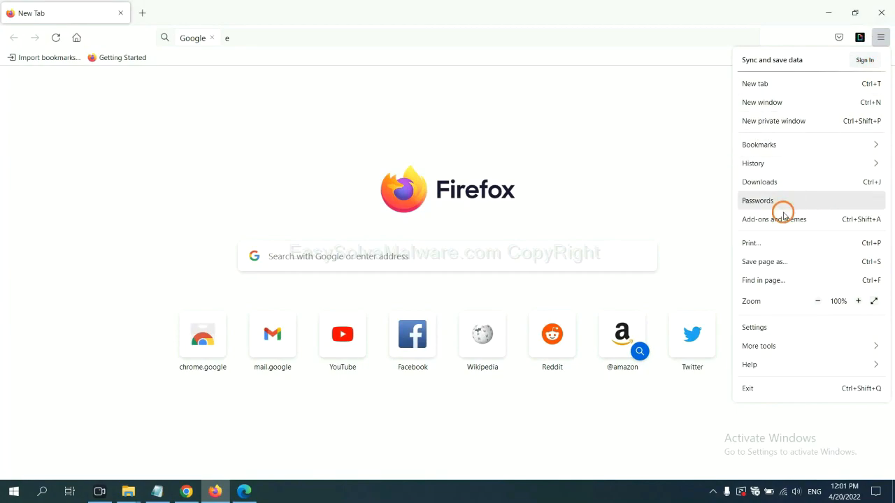
mouse_move(783, 218)
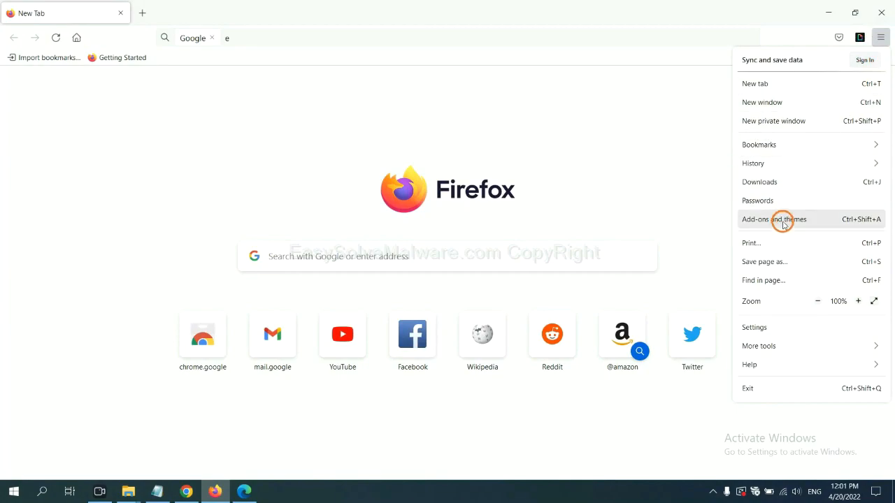
click(775, 218)
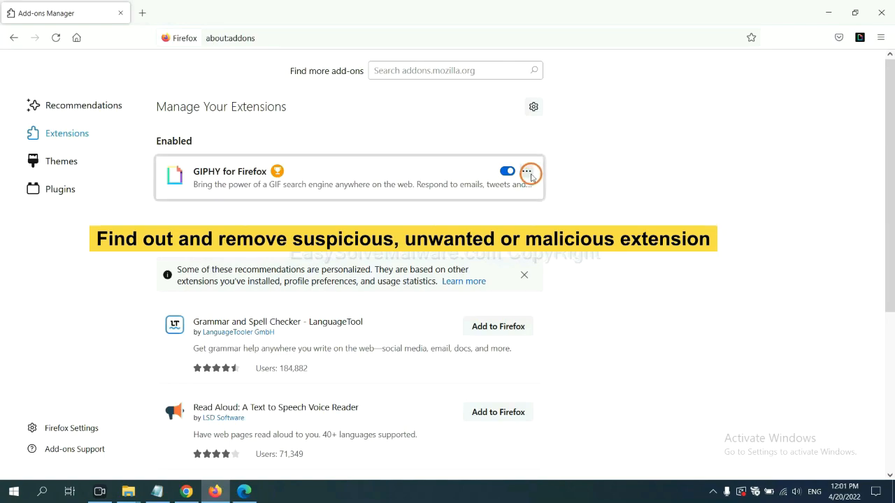
click(525, 170)
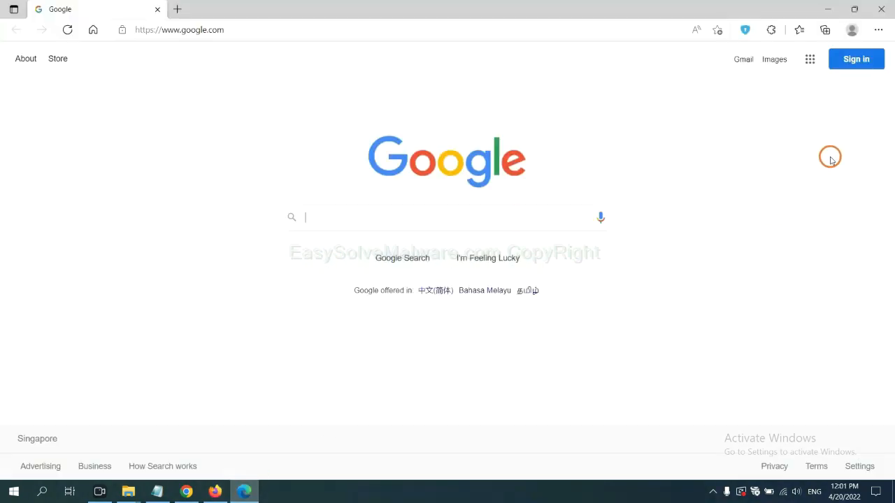
mouse_move(878, 31)
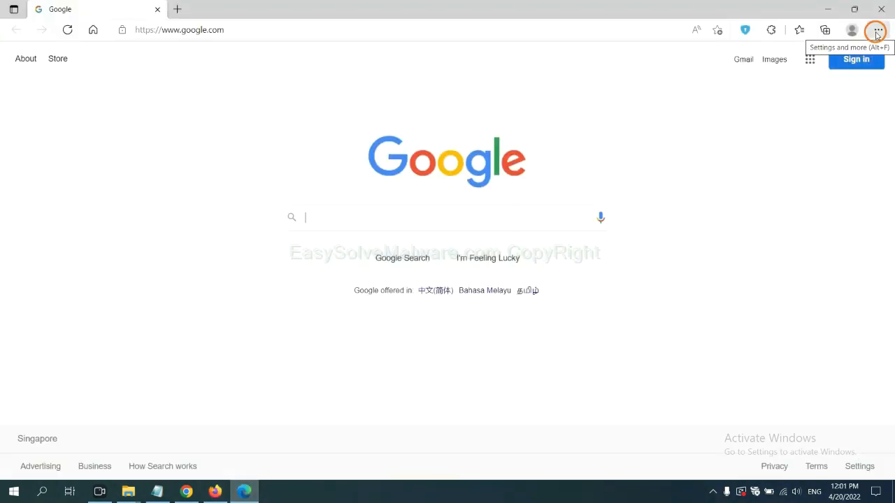
Remove the ArcVpn Free Fast VPN Proxy extension from Edge's Manage extensions page
click(878, 31)
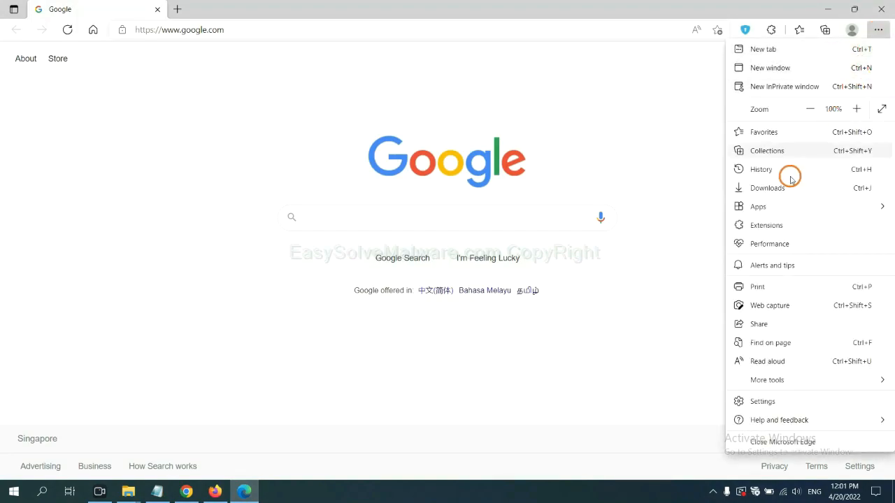
mouse_move(767, 224)
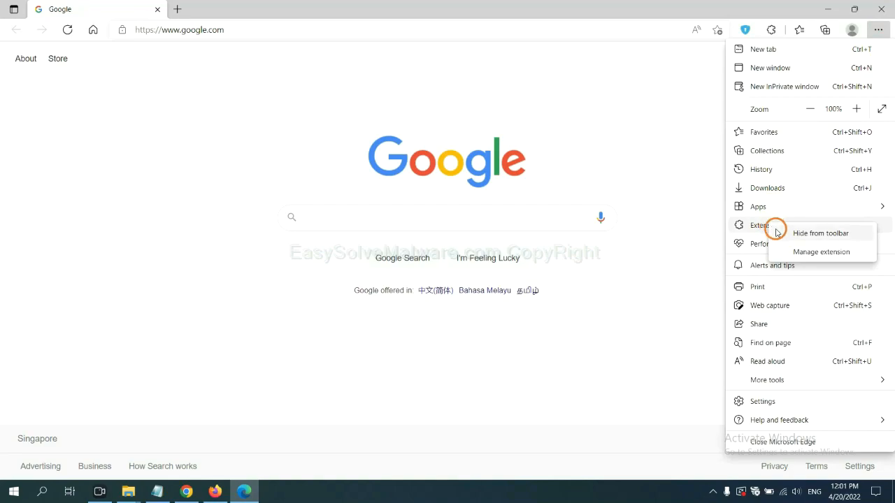
mouse_move(803, 251)
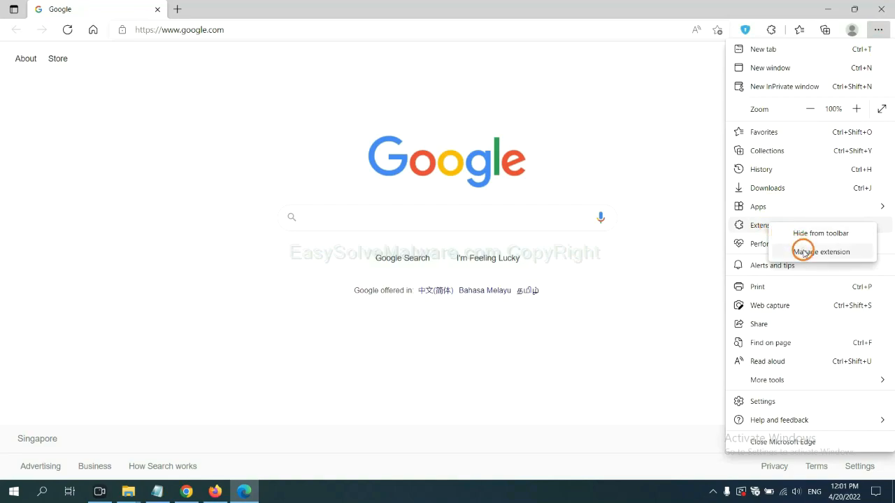
click(821, 252)
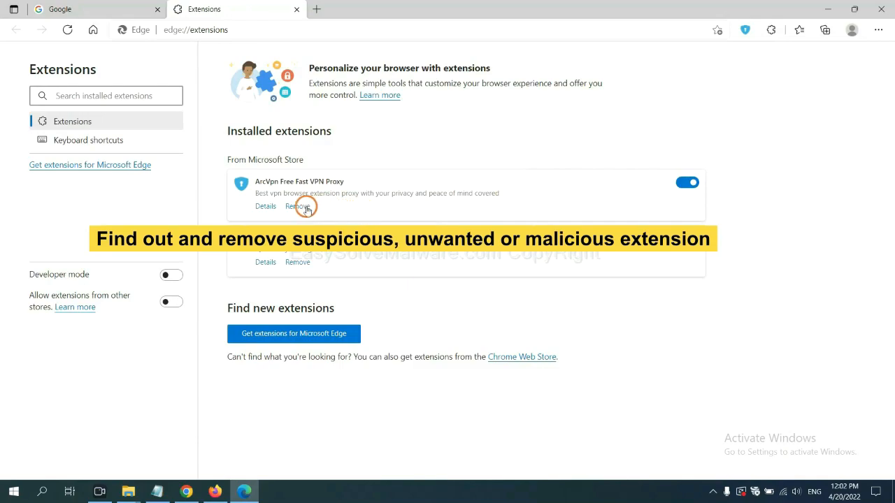
click(296, 207)
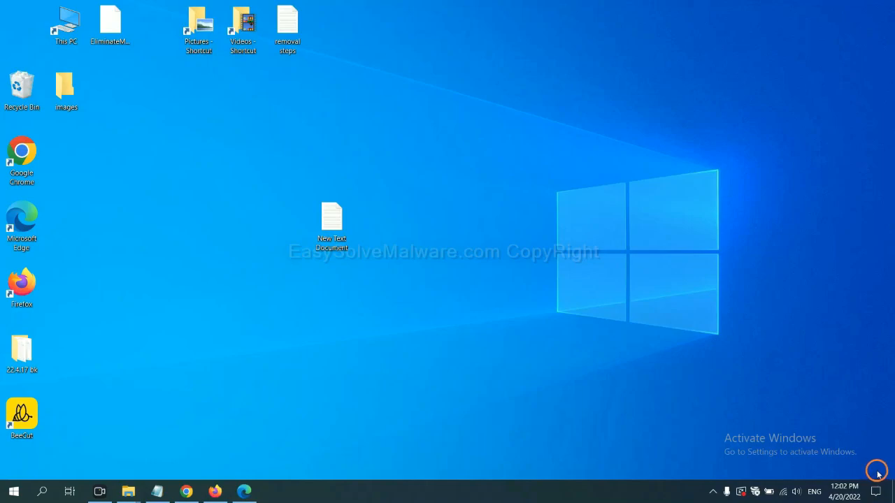
Reopen the malware-removal notes and launch Registry Editor by running regedit
double_click(331, 223)
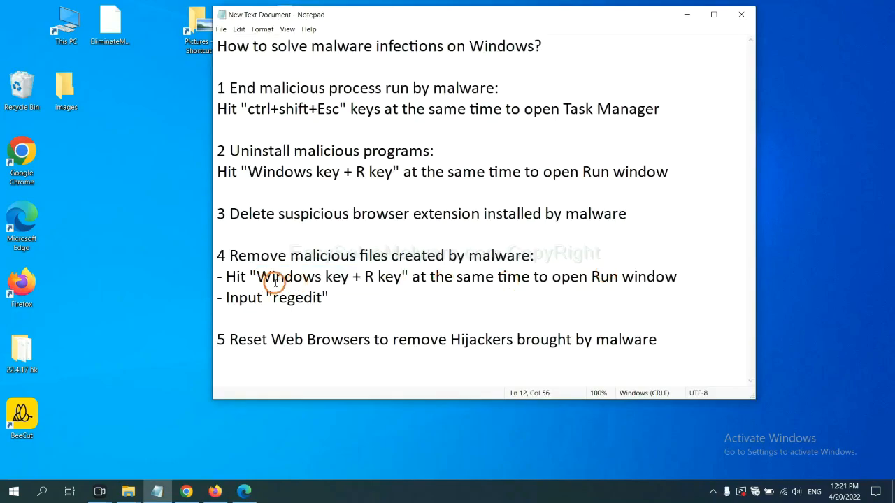
mouse_move(388, 255)
text(regedit)
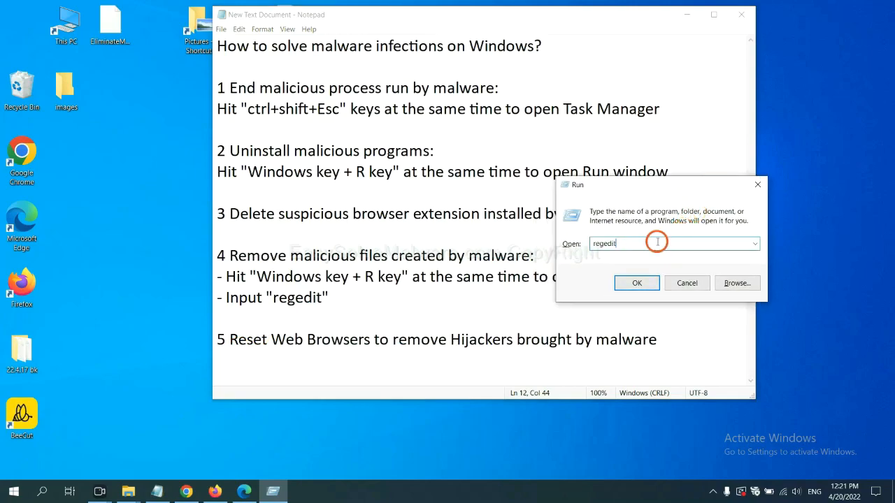
mouse_move(631, 245)
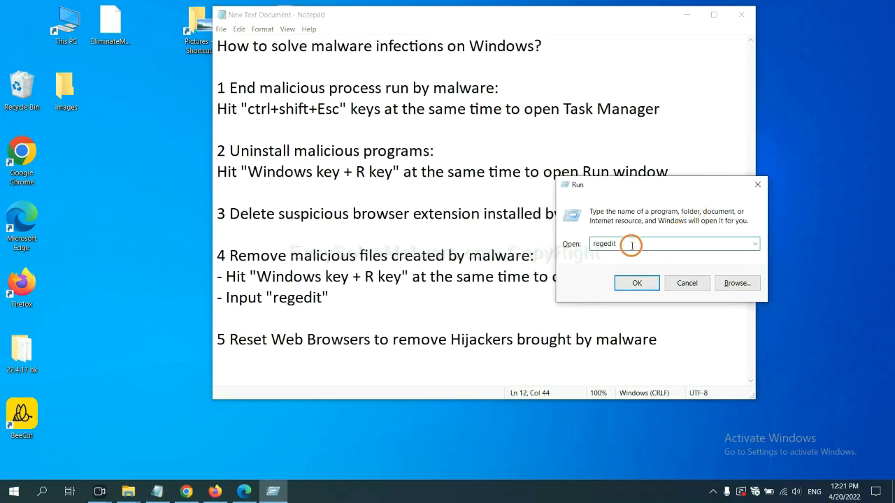
click(636, 282)
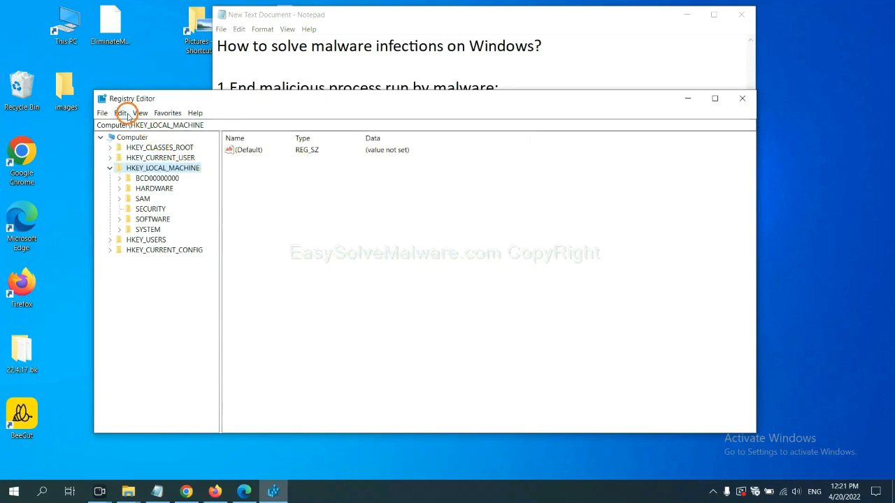
Search the registry for 'beecut', finding the BeeCut.exe value under FEATURE_BROWSER_EMULATION
click(120, 112)
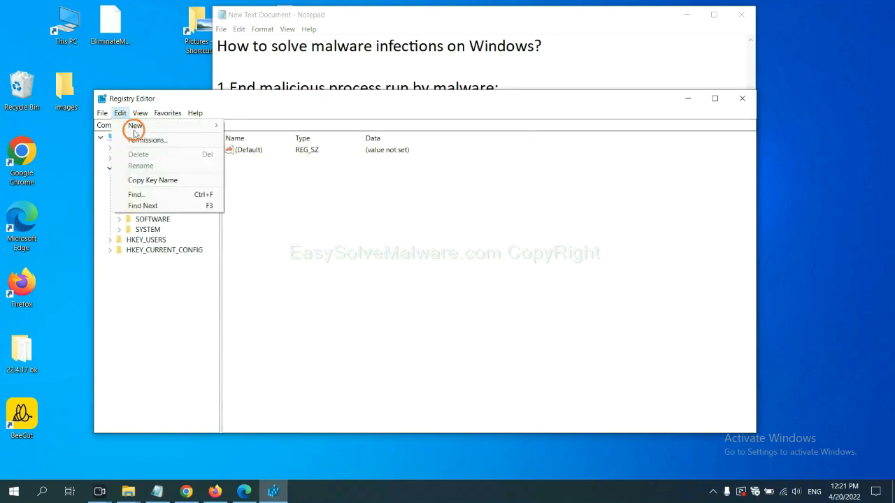
mouse_move(157, 195)
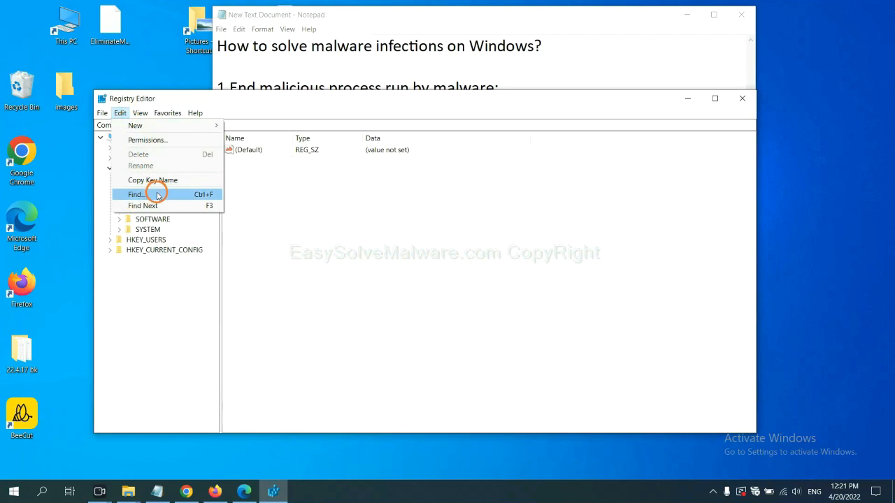
click(135, 194)
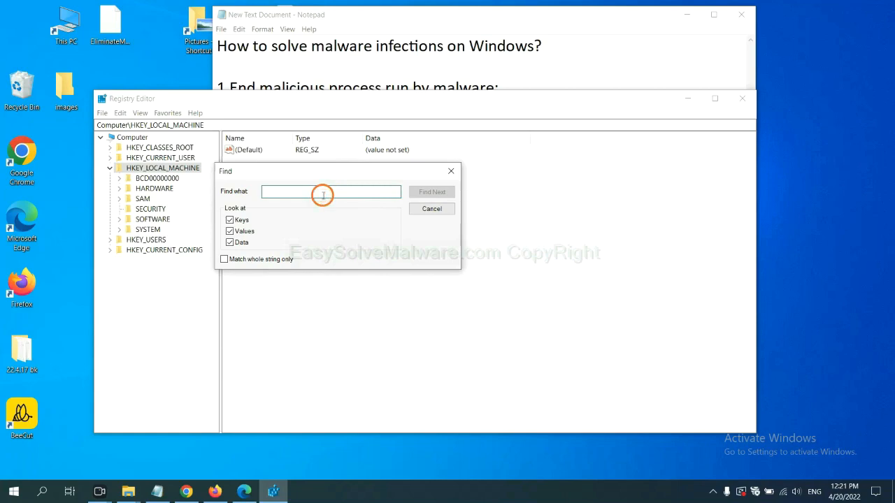
text(Input the name of malware)
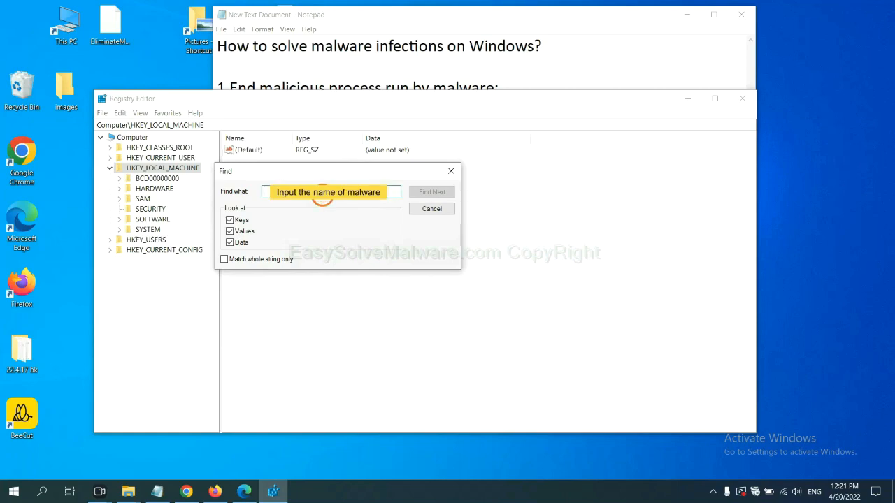
text(be)
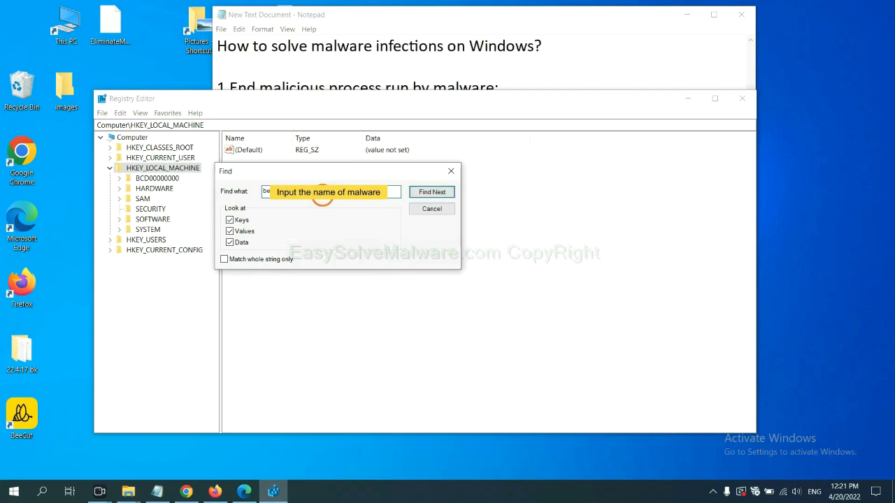
text(beecut)
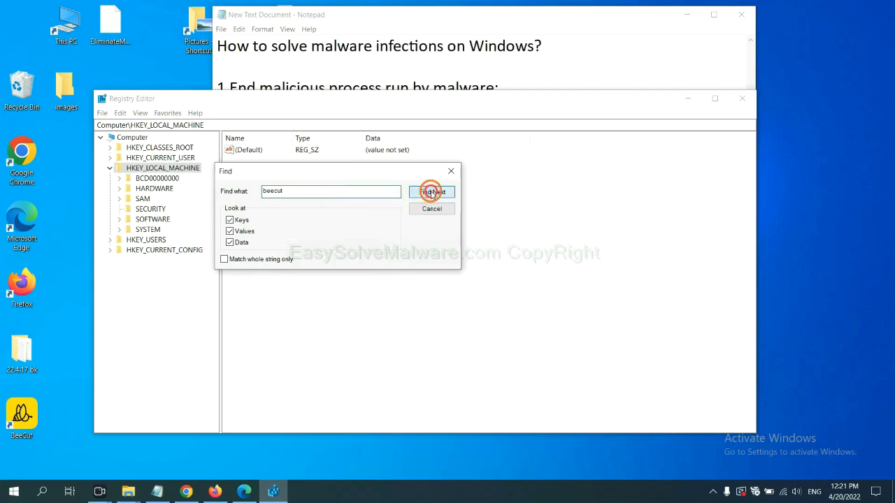
click(432, 192)
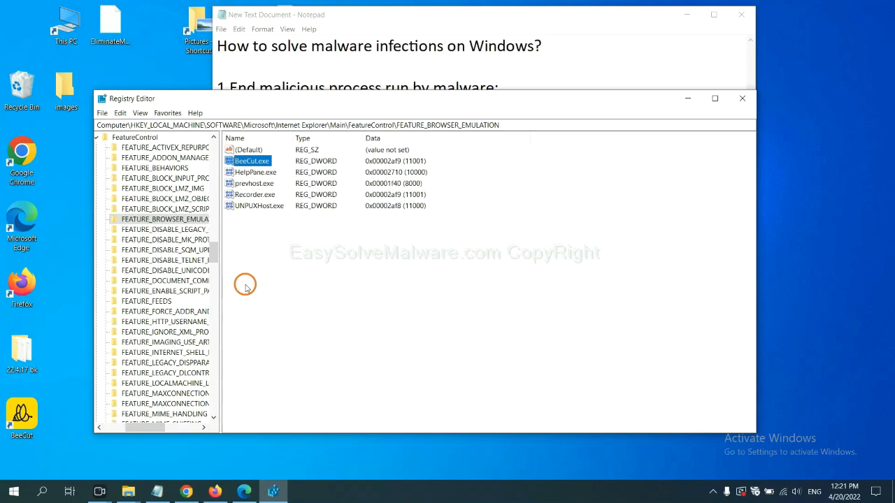
Inspect the BeeCut.exe registry value's options, then return to the removal guide in Chrome
right_click(164, 218)
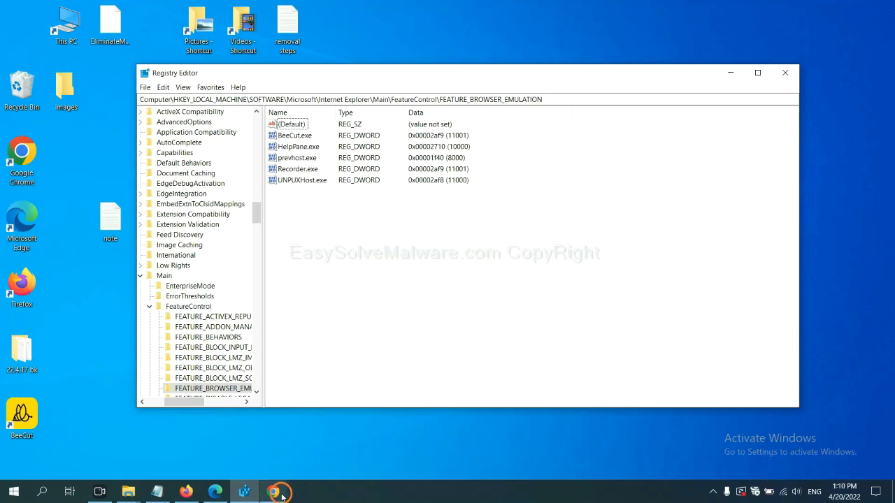
click(274, 492)
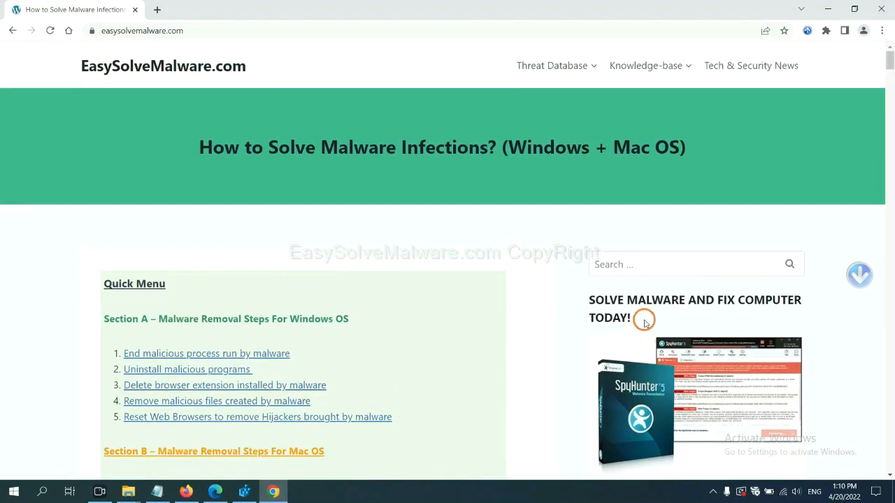
mouse_move(168, 77)
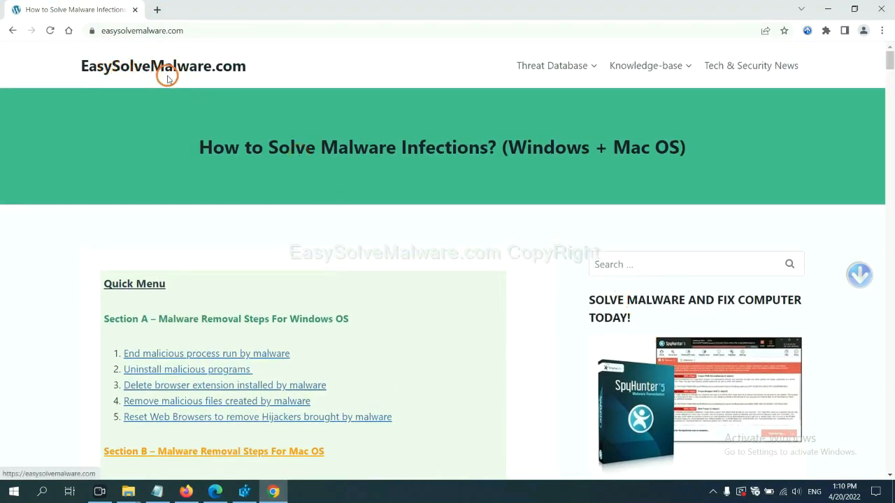
Review the guide's Quick Menu and Section A, then bring the Notepad outline back up
scroll(down, 3)
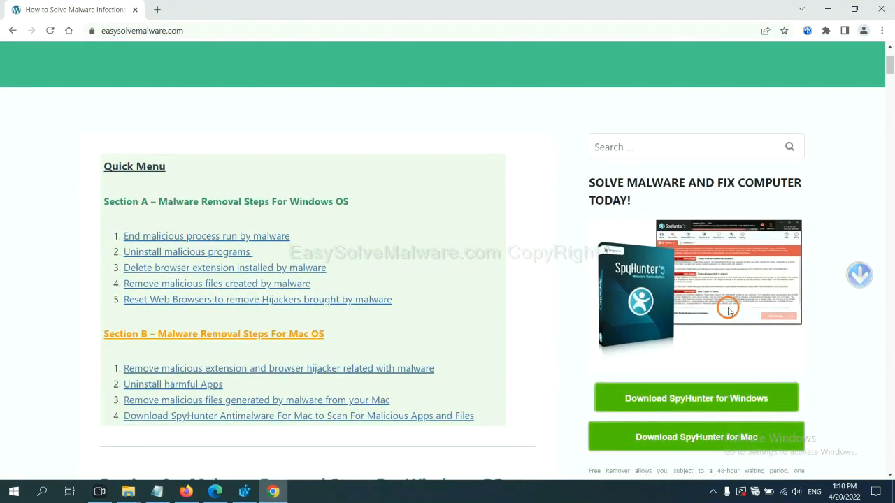
scroll(down, 3)
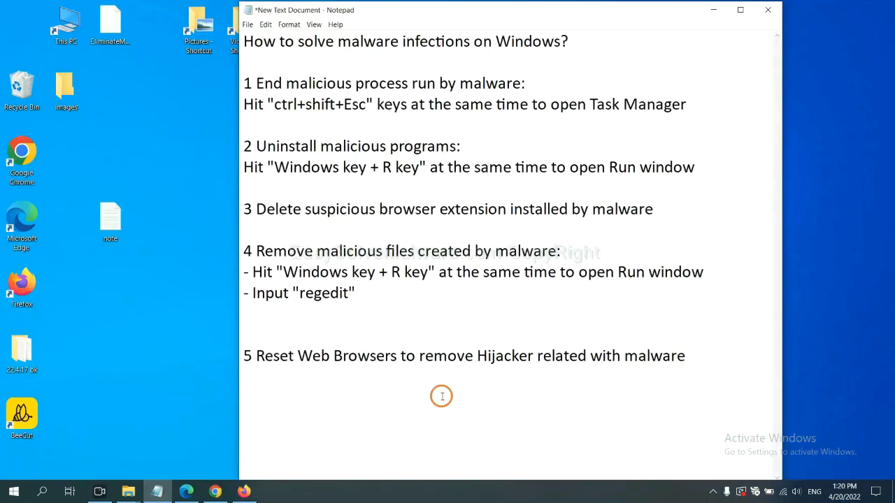
click(447, 357)
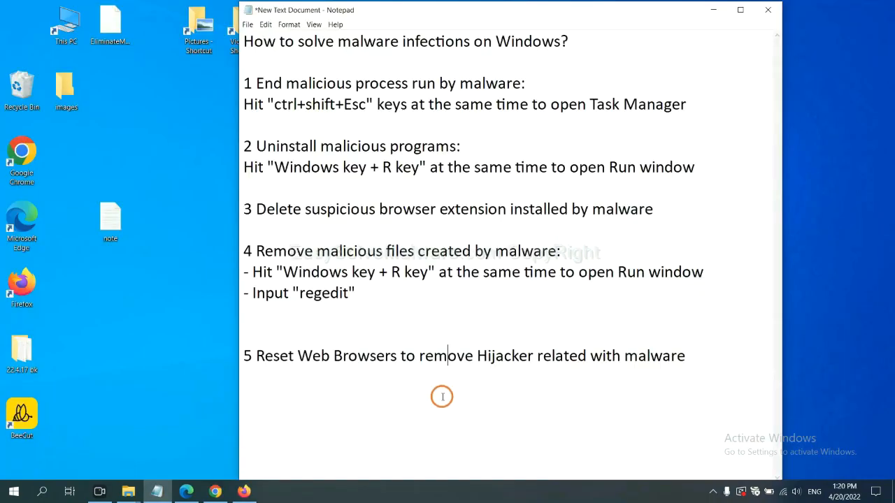
mouse_move(243, 458)
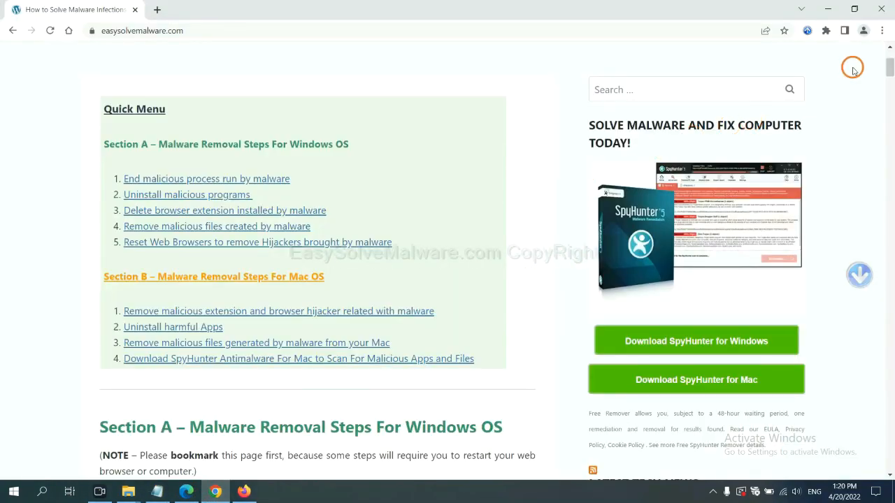
In Chrome settings, search 'reset' to reach Restore settings to their original defaults
click(882, 31)
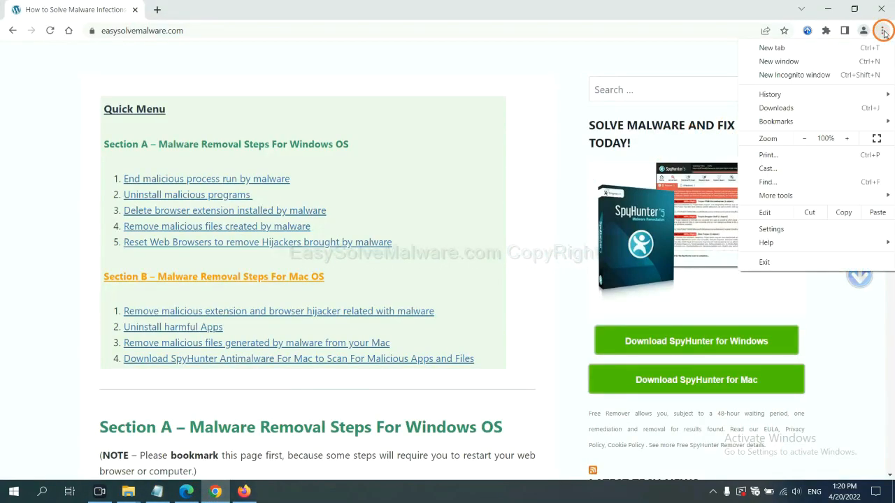
click(783, 226)
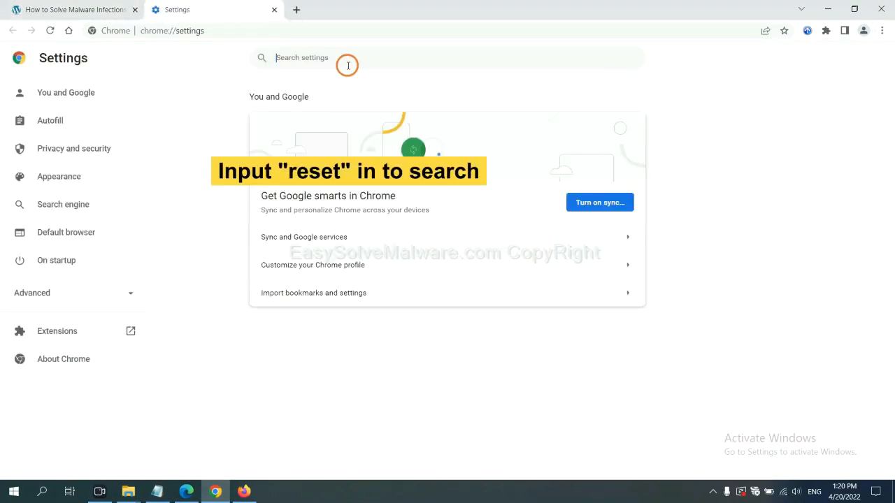
text(reset)
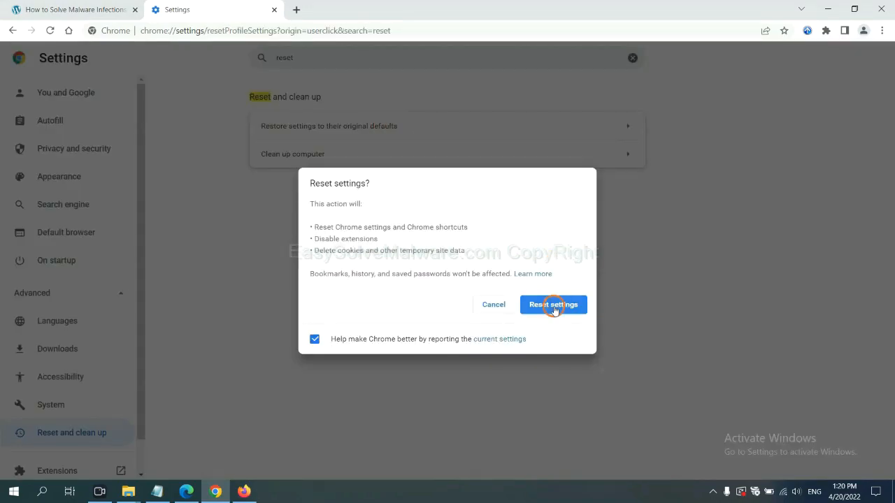
mouse_move(235, 455)
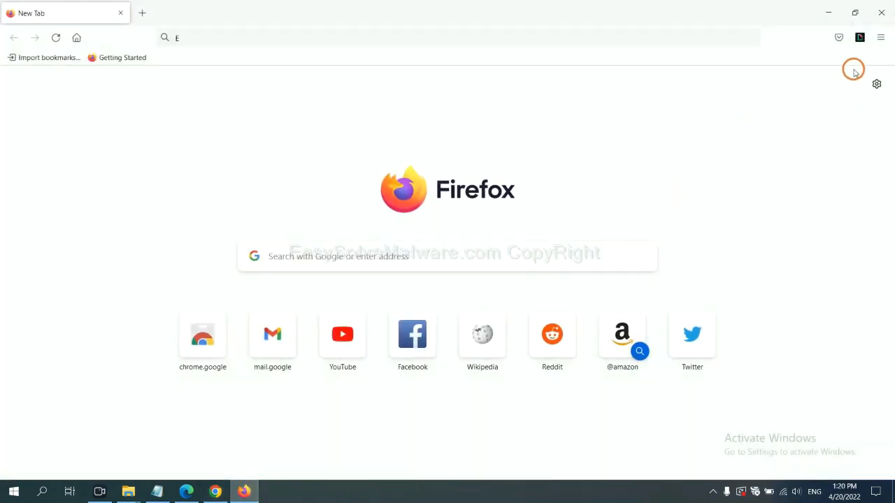
Reach Firefox's Troubleshooting Information via Help and start Refresh Firefox
click(881, 38)
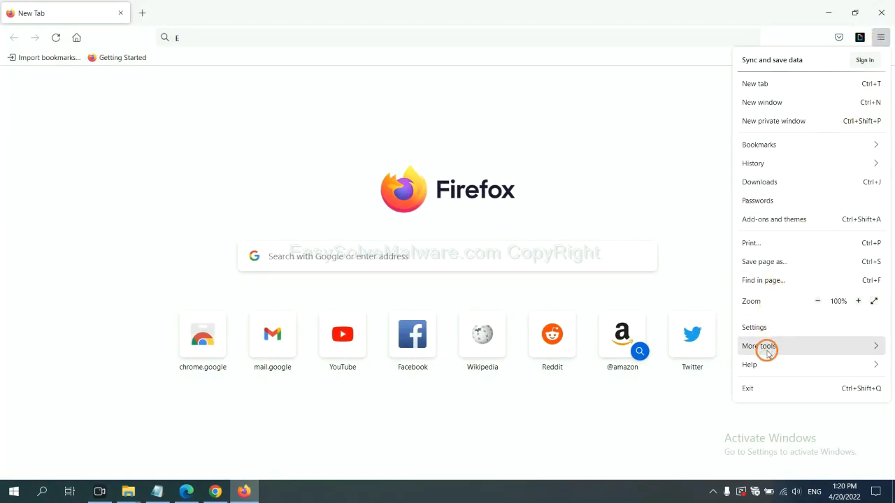
click(749, 364)
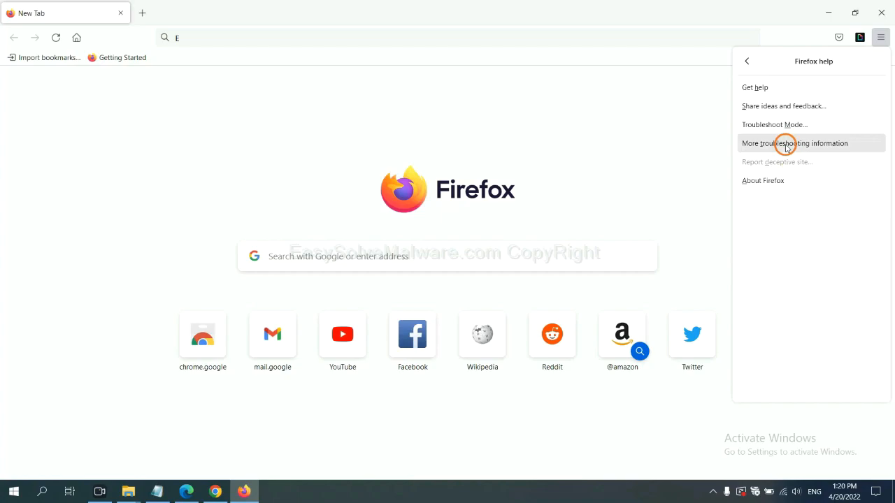
click(794, 142)
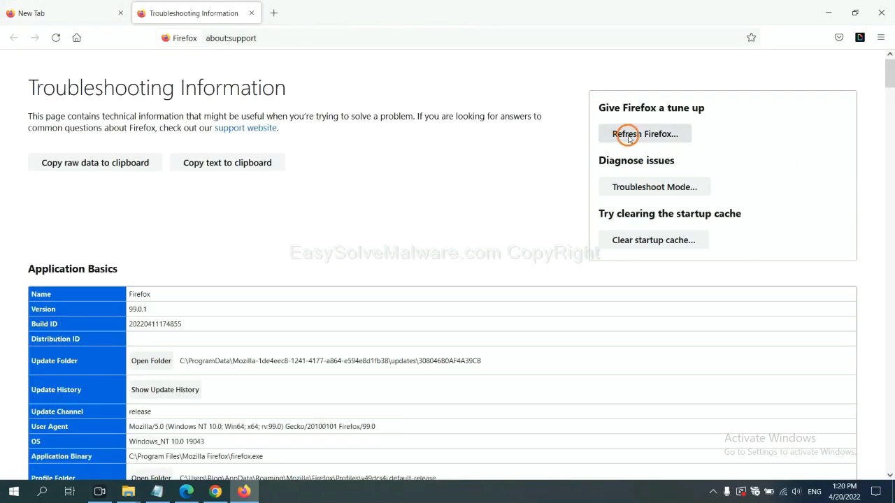
click(643, 134)
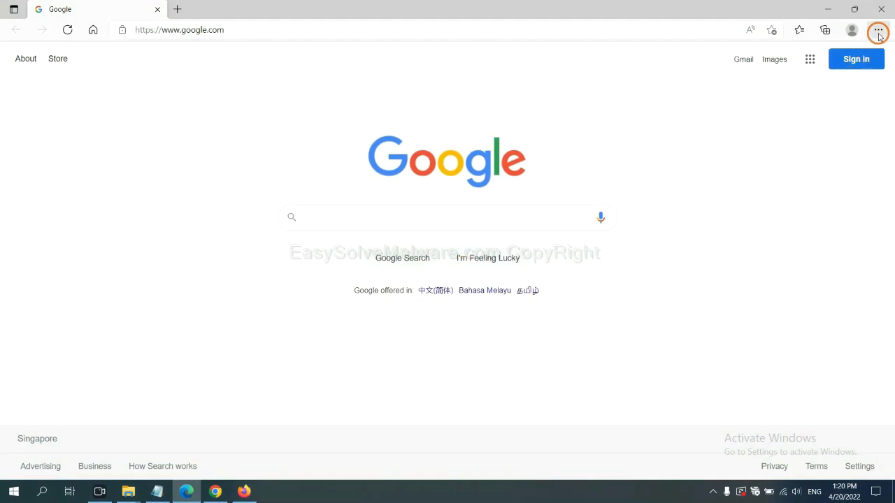
In Edge settings, search 're' and choose Restore settings to their default values
click(878, 32)
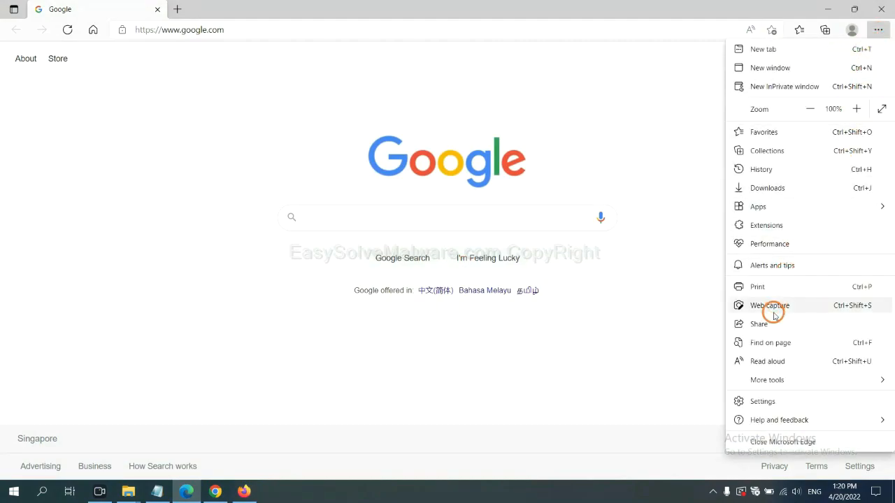
click(762, 400)
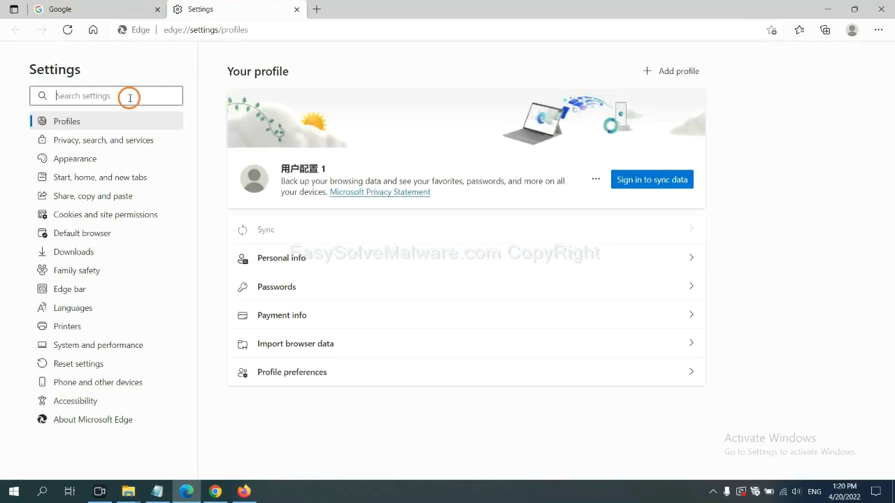
text(reset)
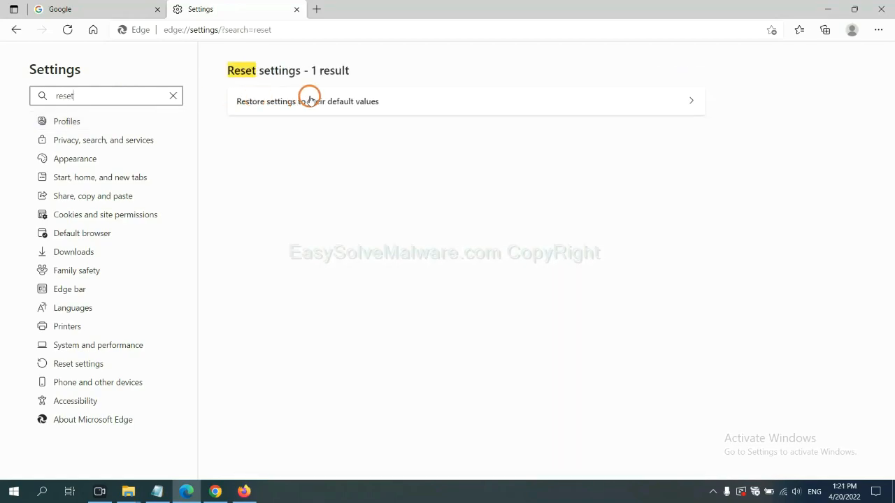
click(307, 101)
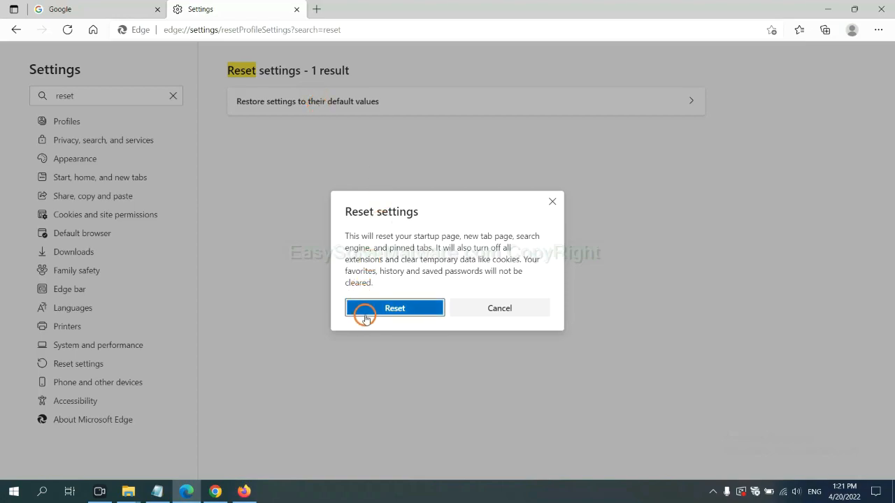
mouse_move(503, 369)
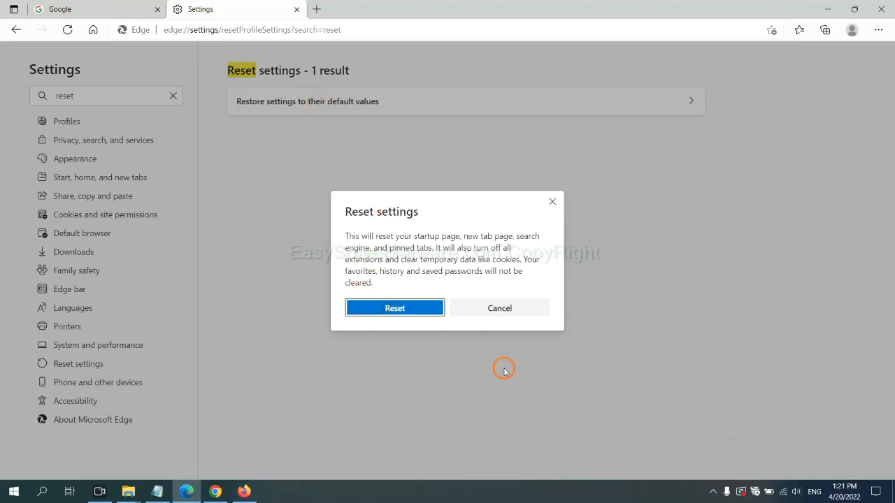